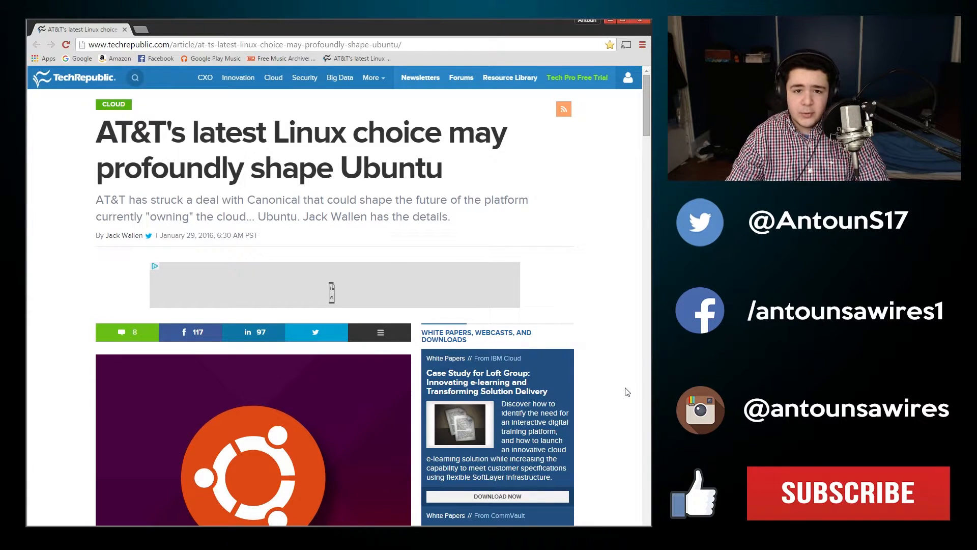
pyautogui.scroll(-3)
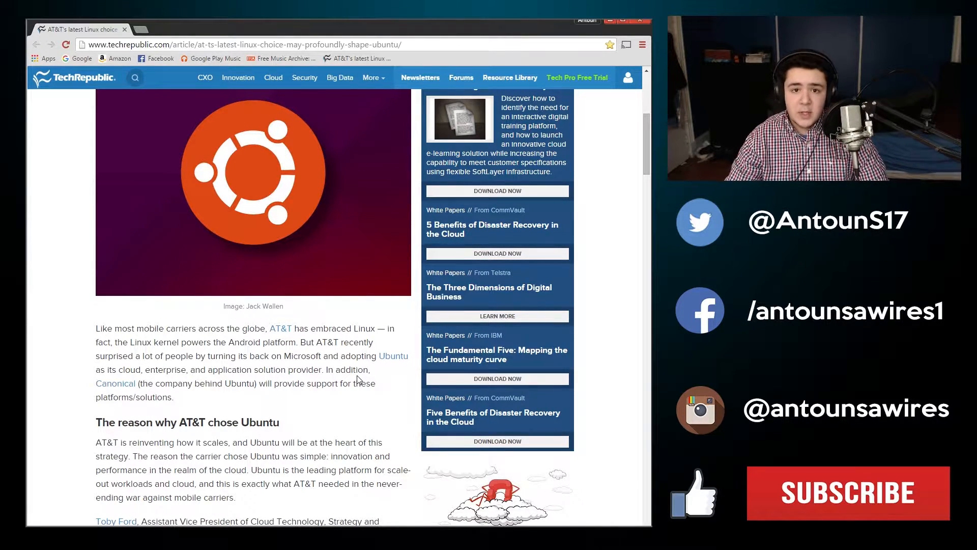
pyautogui.scroll(-3)
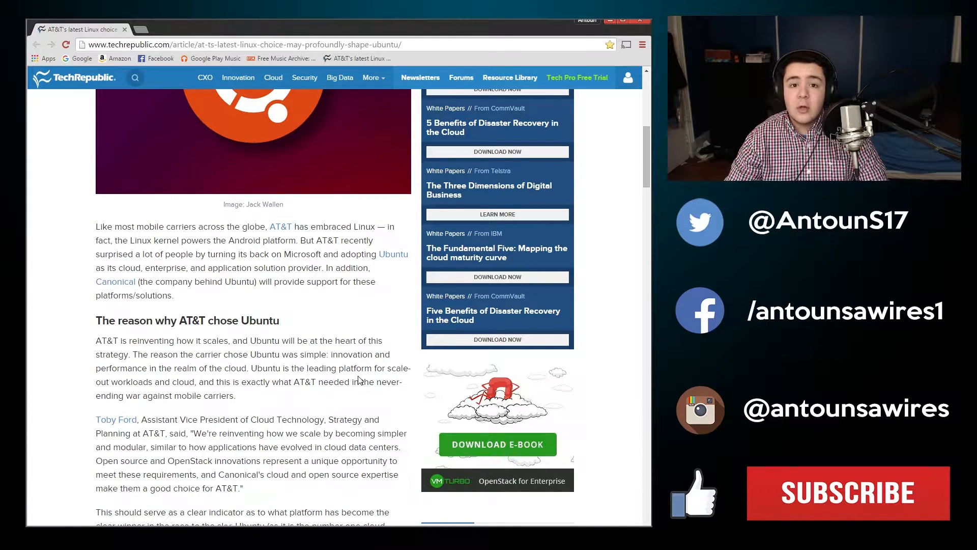
pyautogui.scroll(-3)
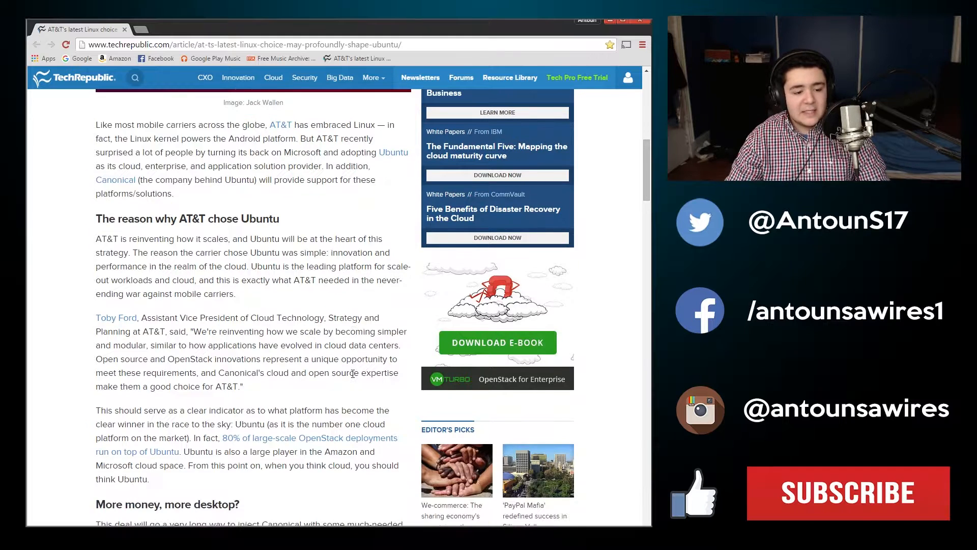
pyautogui.scroll(3)
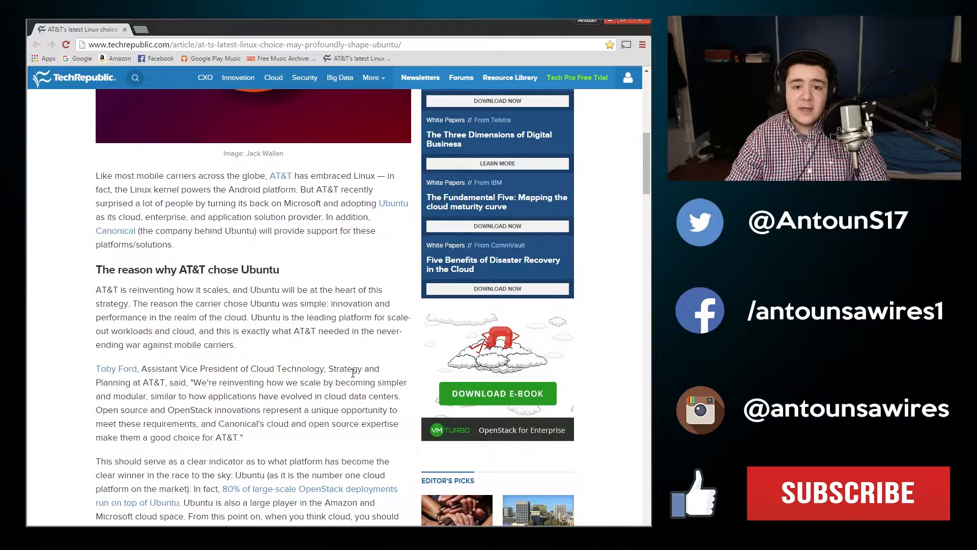
pyautogui.scroll(-3)
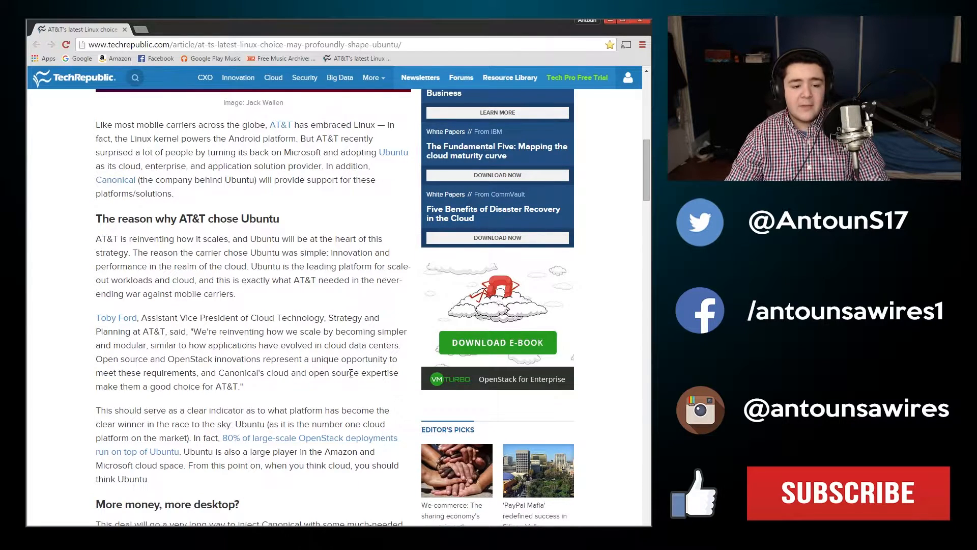
pyautogui.moveTo(273, 371)
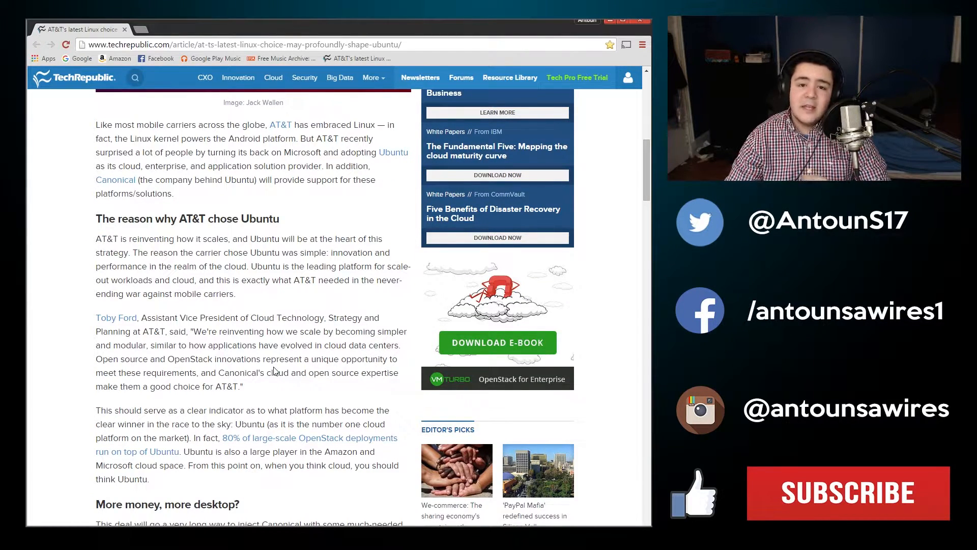
pyautogui.scroll(-3)
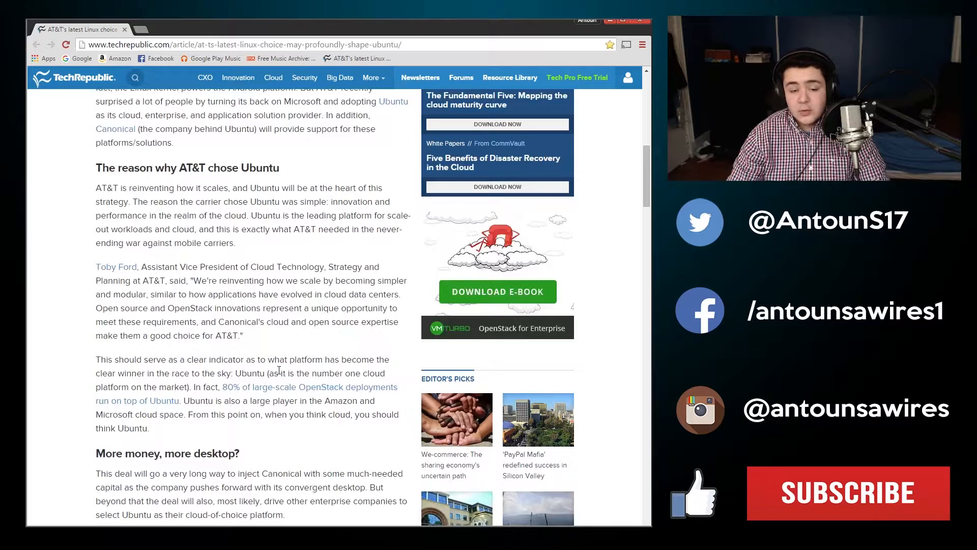
pyautogui.scroll(-3)
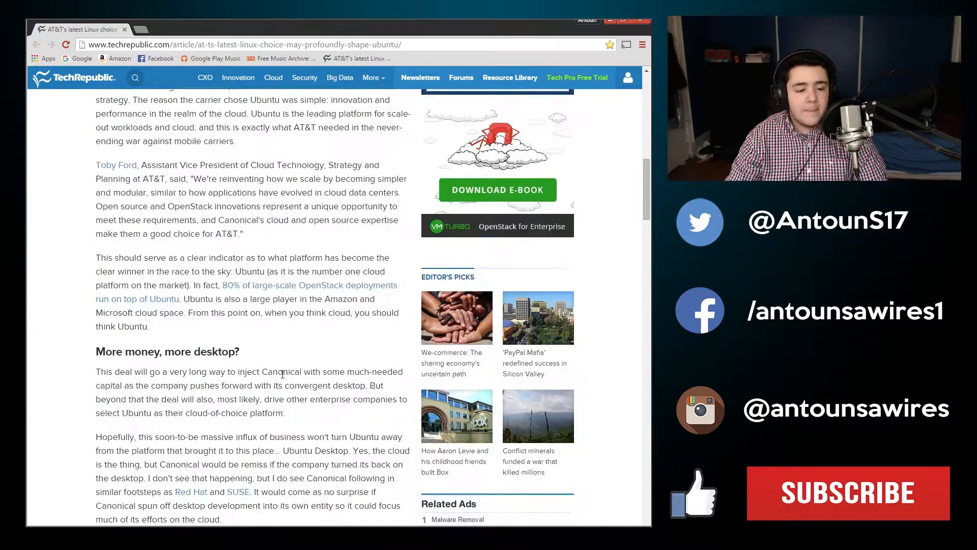
pyautogui.scroll(-3)
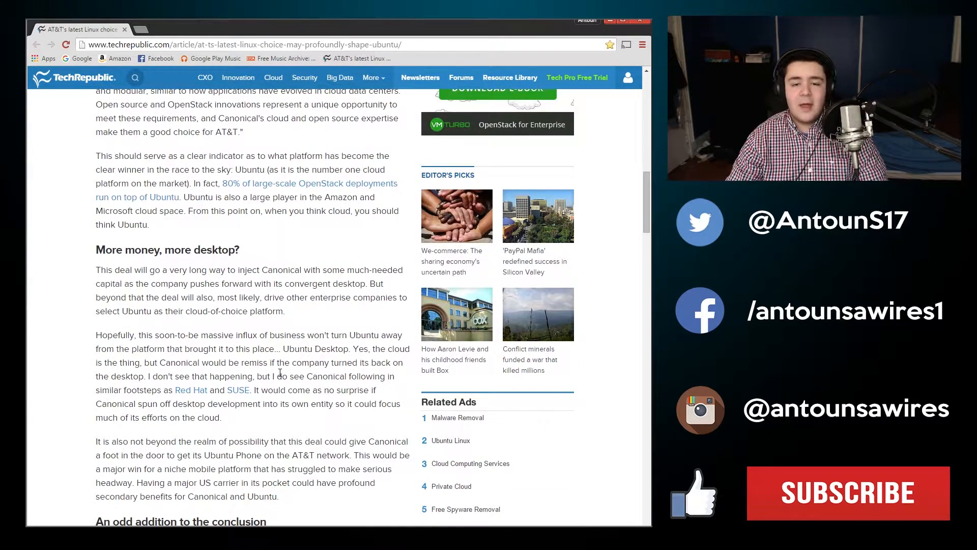
pyautogui.scroll(3)
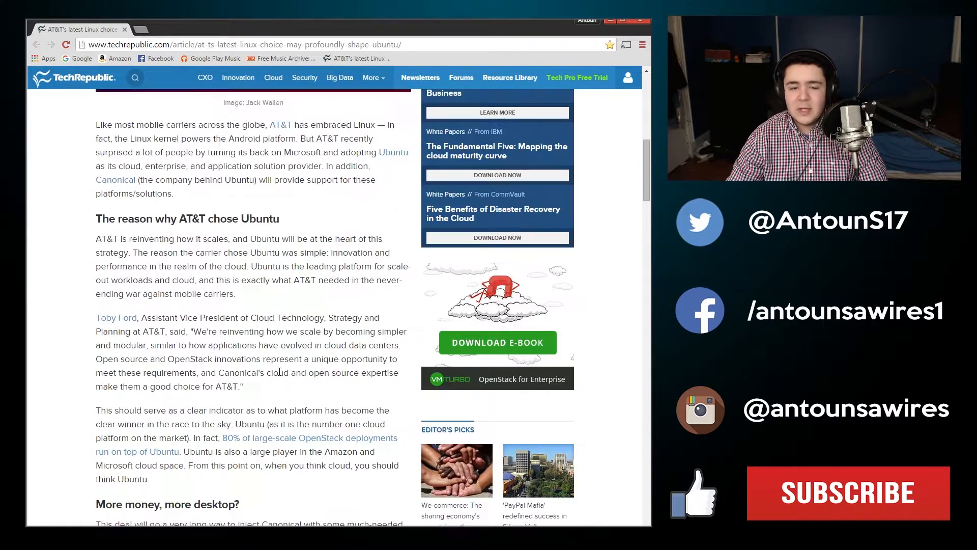
pyautogui.scroll(3)
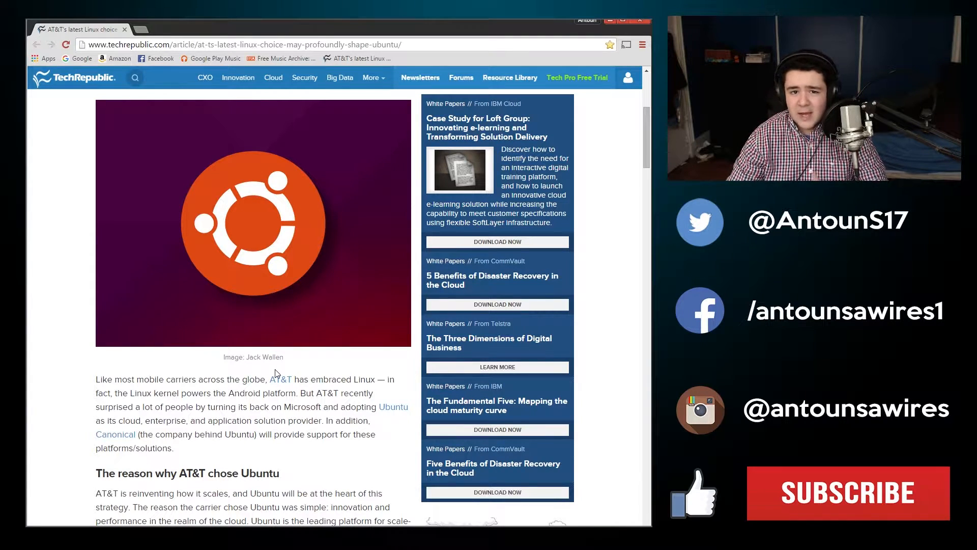
pyautogui.scroll(-3)
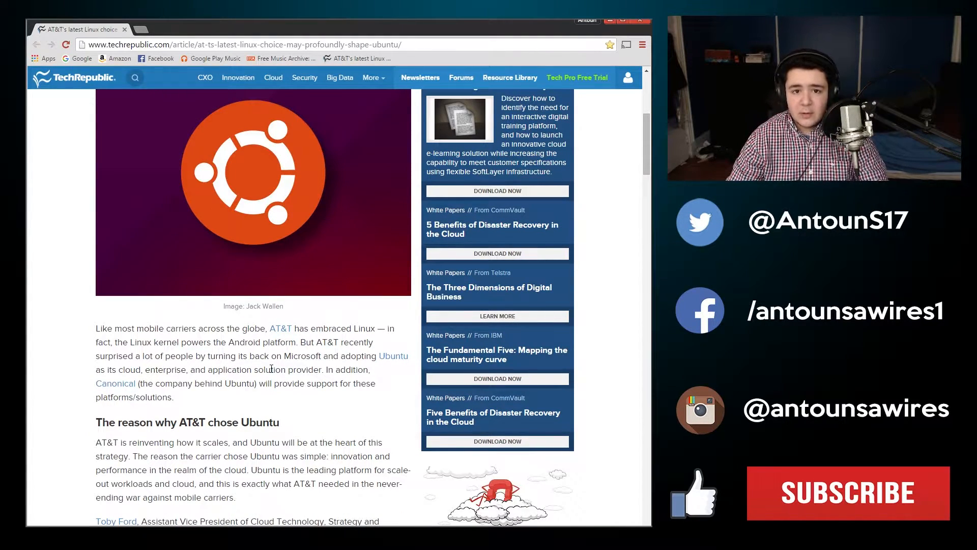
pyautogui.scroll(-3)
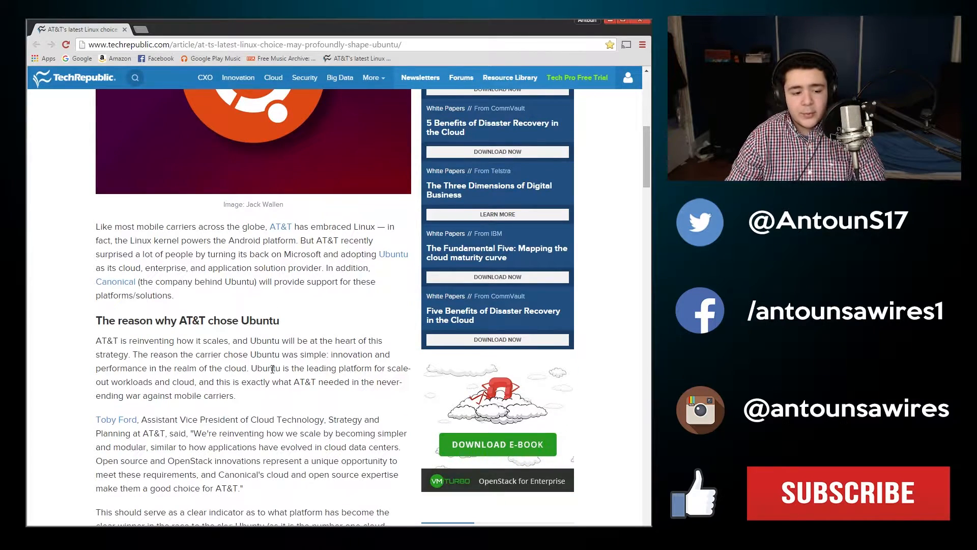
pyautogui.scroll(-3)
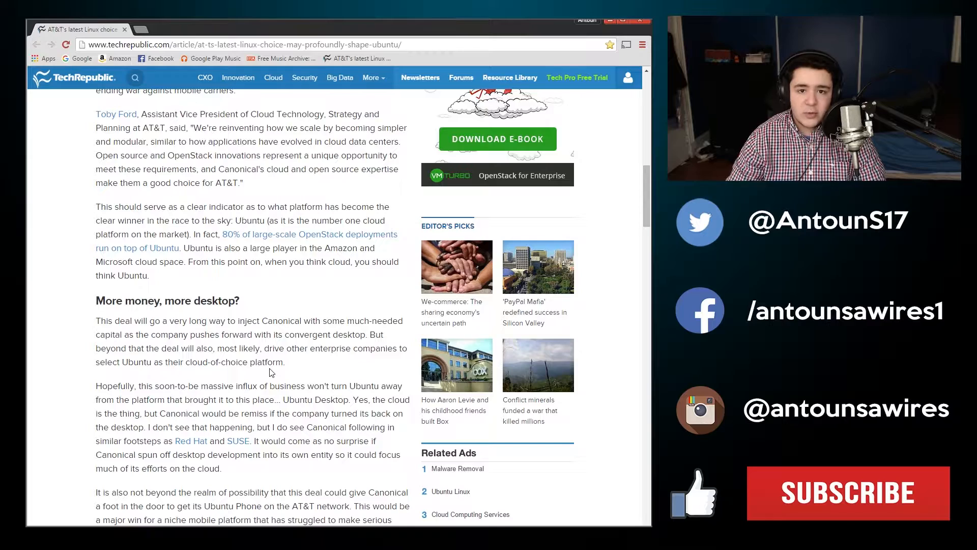
pyautogui.scroll(3)
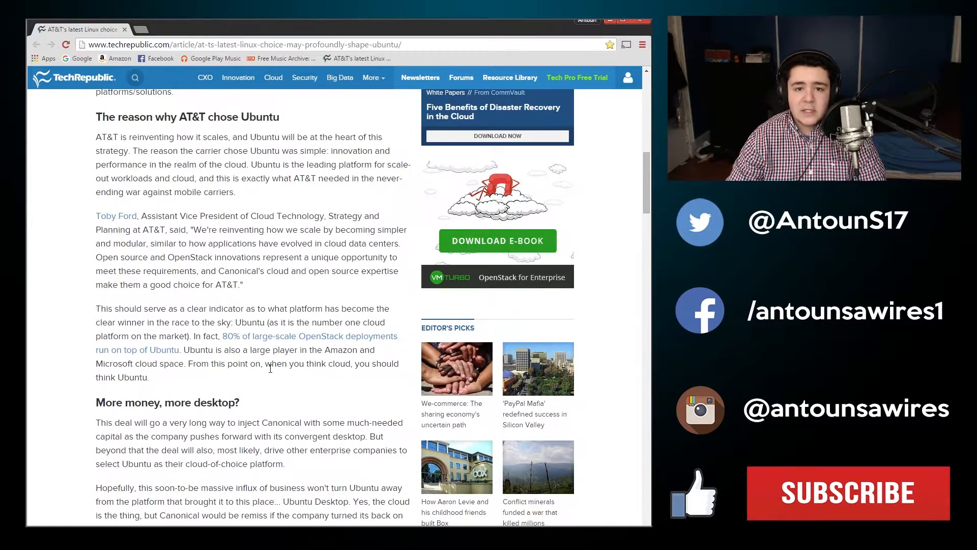
pyautogui.scroll(3)
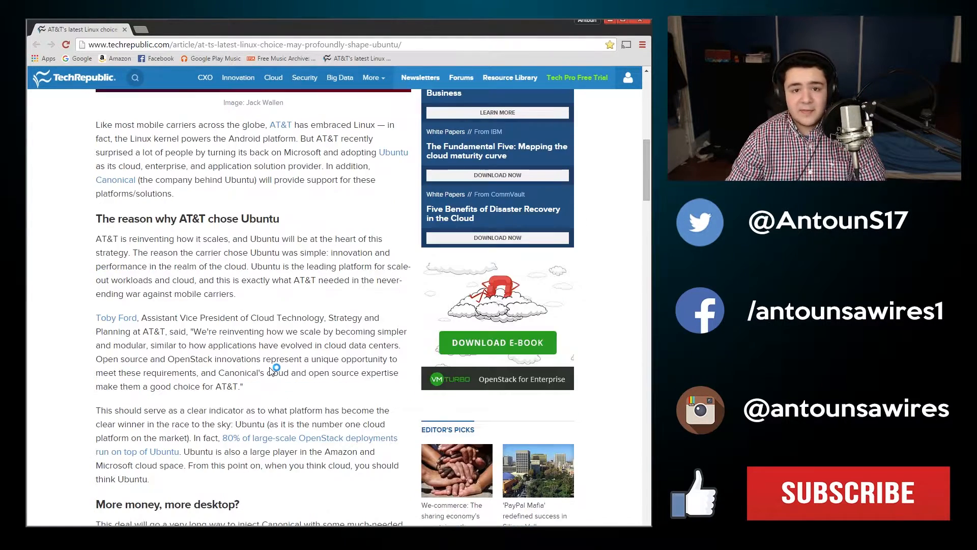
pyautogui.scroll(3)
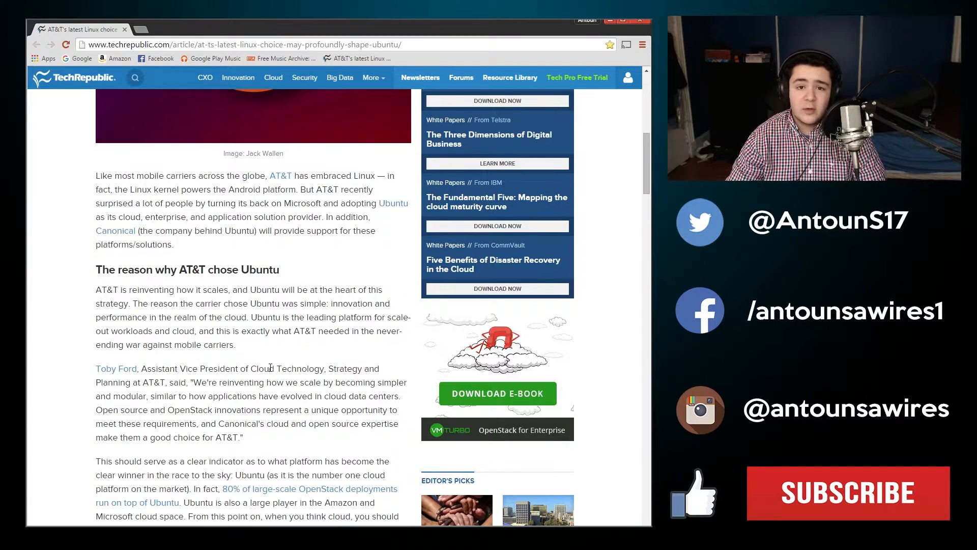
pyautogui.scroll(3)
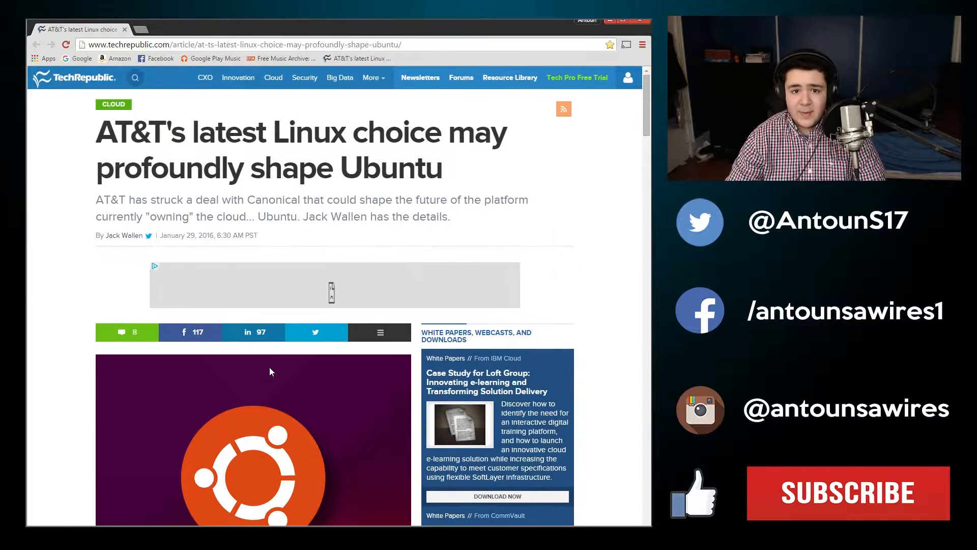
pyautogui.scroll(-3)
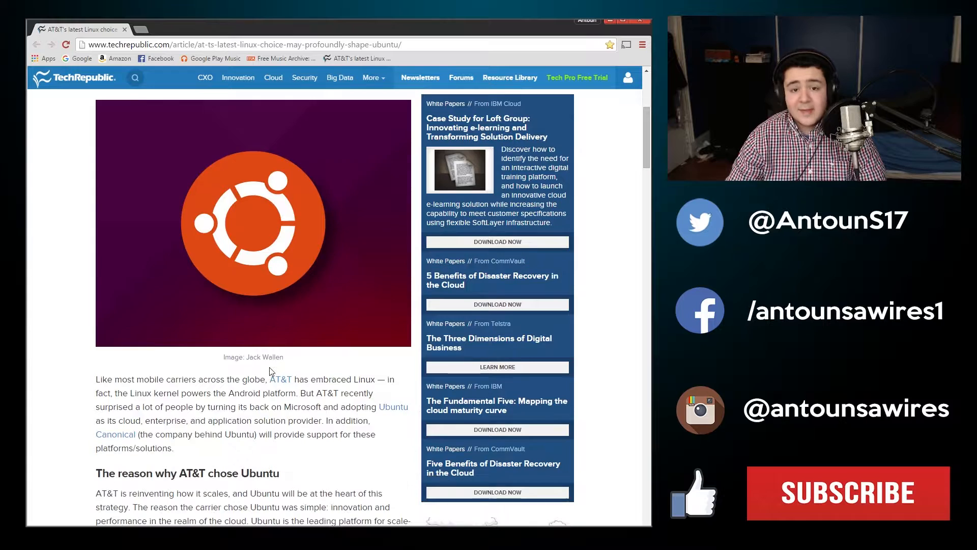
pyautogui.scroll(-3)
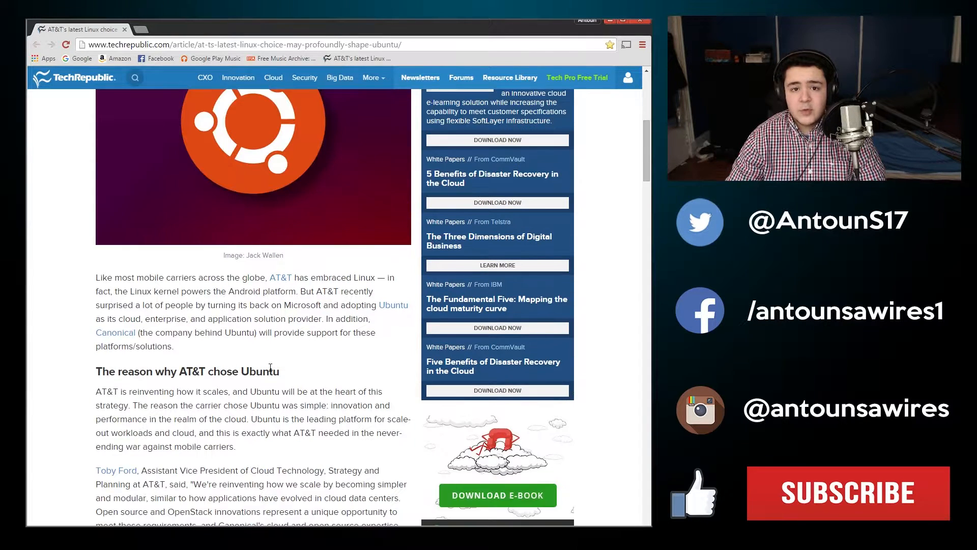
pyautogui.scroll(-3)
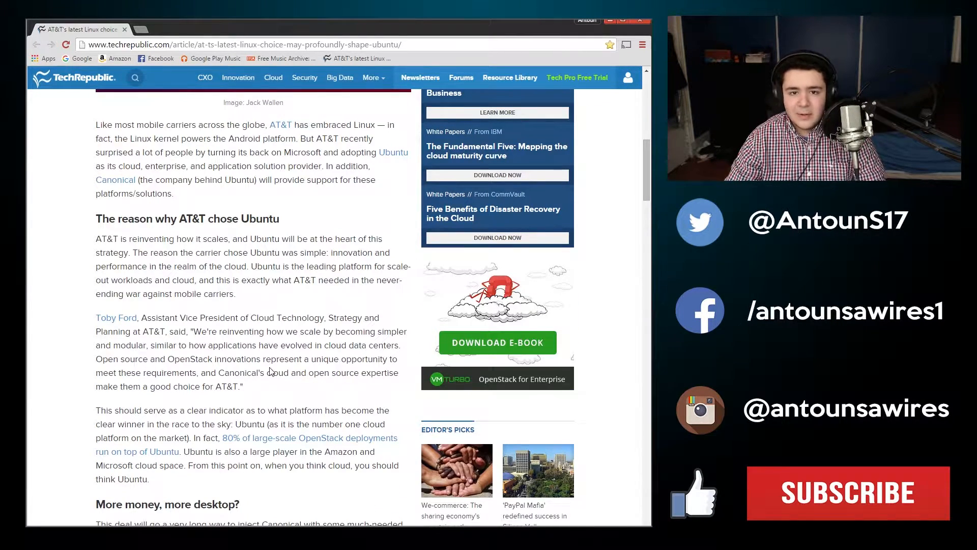
pyautogui.scroll(-3)
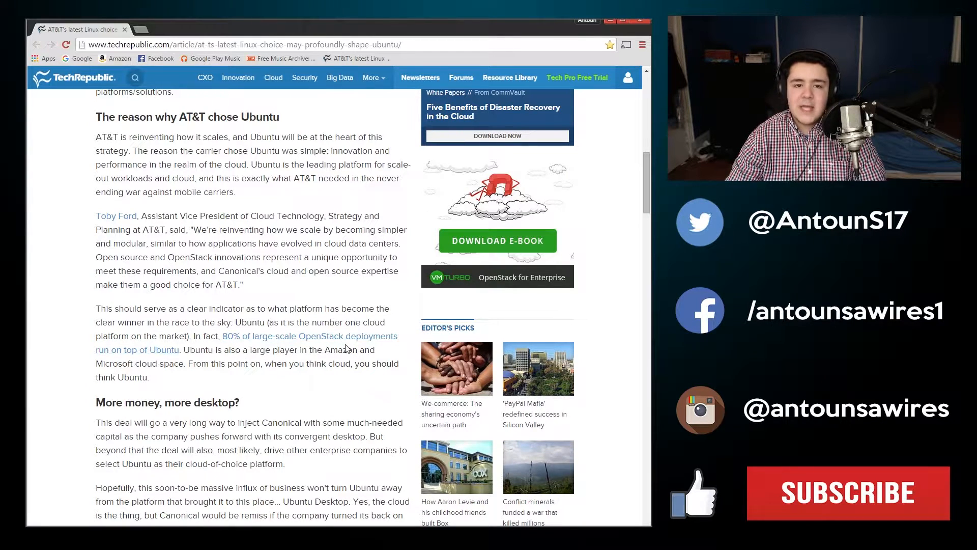
pyautogui.moveTo(228, 391)
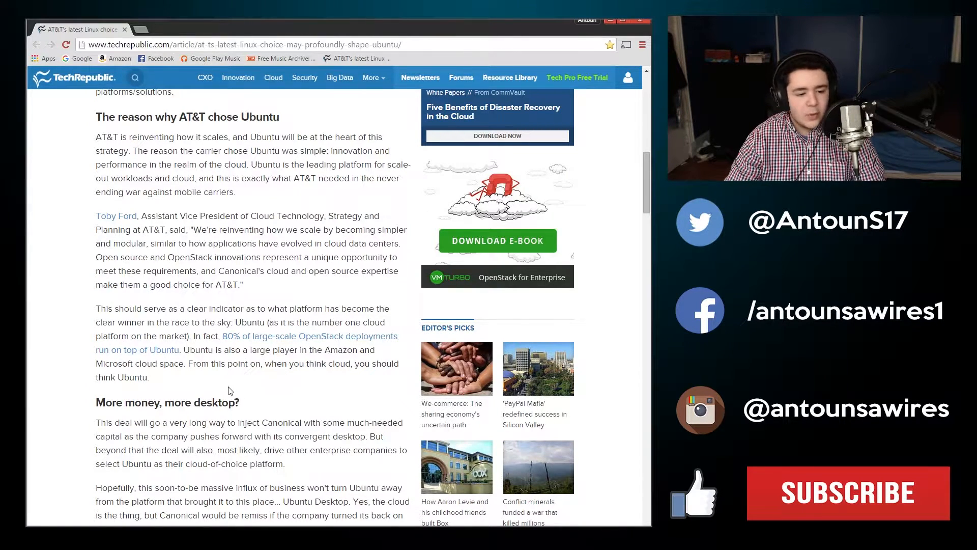
pyautogui.scroll(-3)
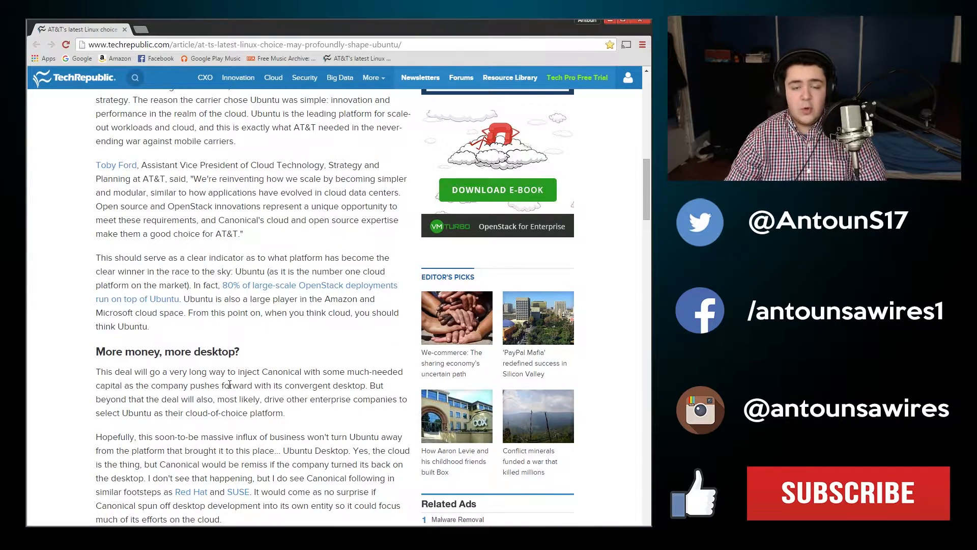
pyautogui.scroll(-3)
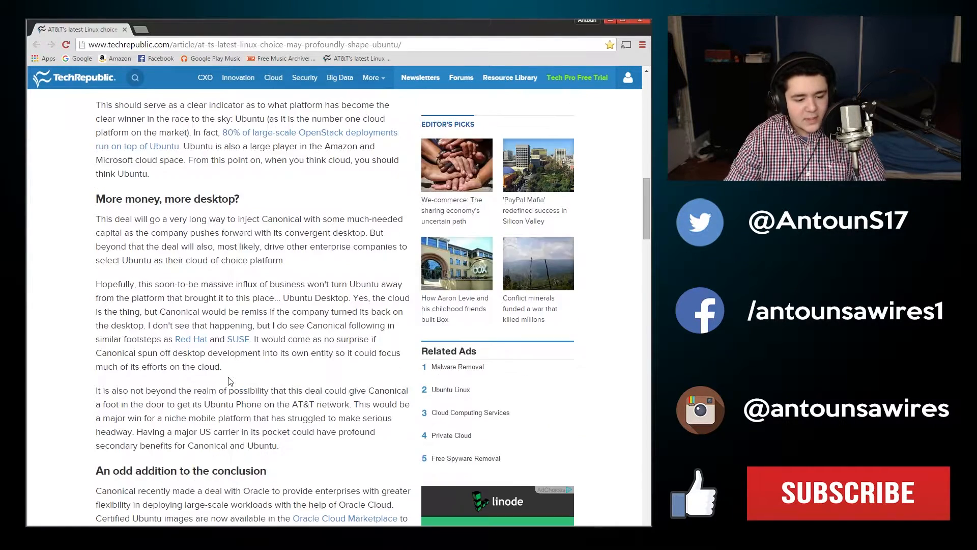
pyautogui.scroll(-3)
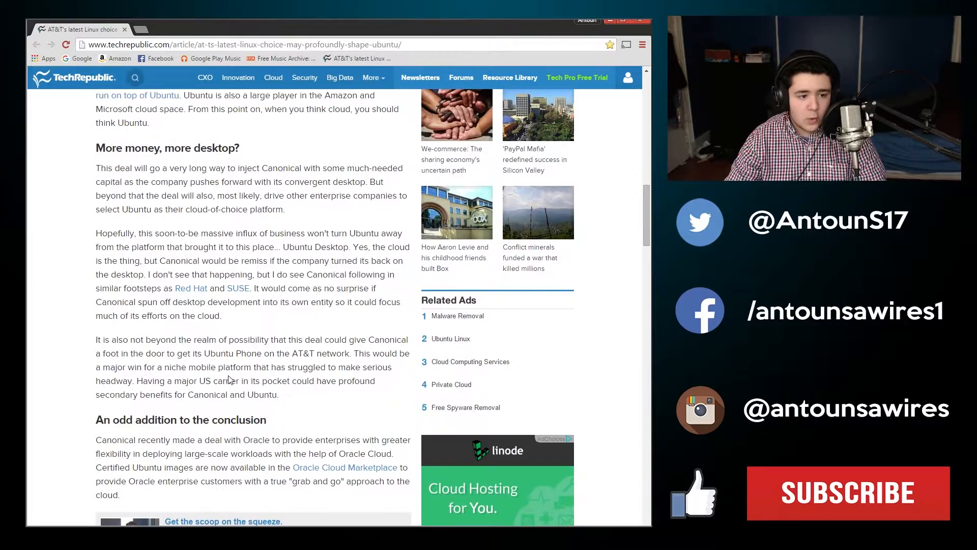
pyautogui.scroll(3)
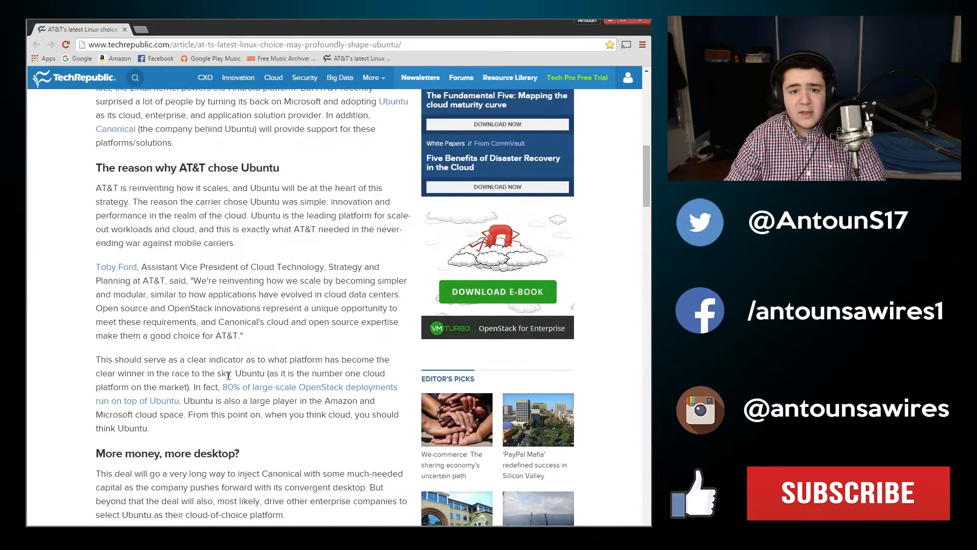
pyautogui.scroll(3)
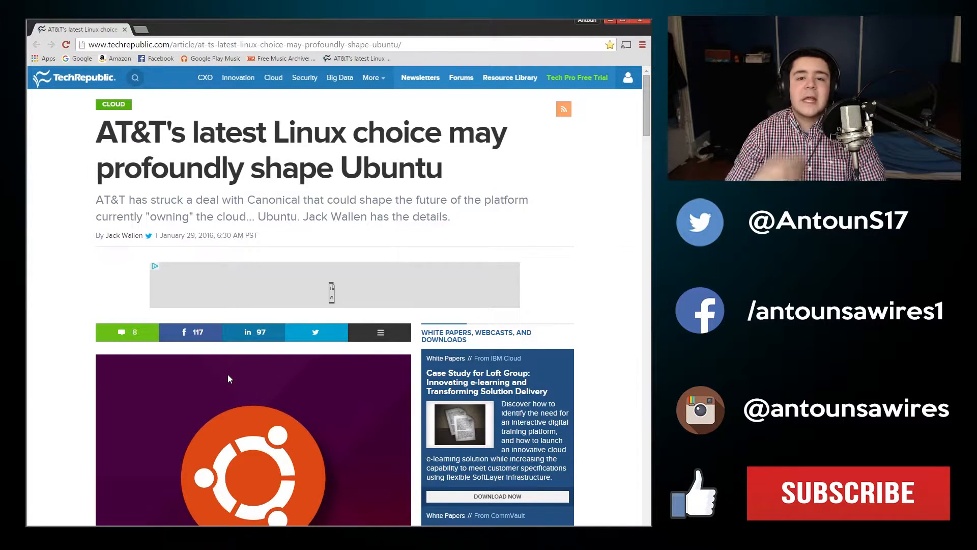
pyautogui.scroll(-3)
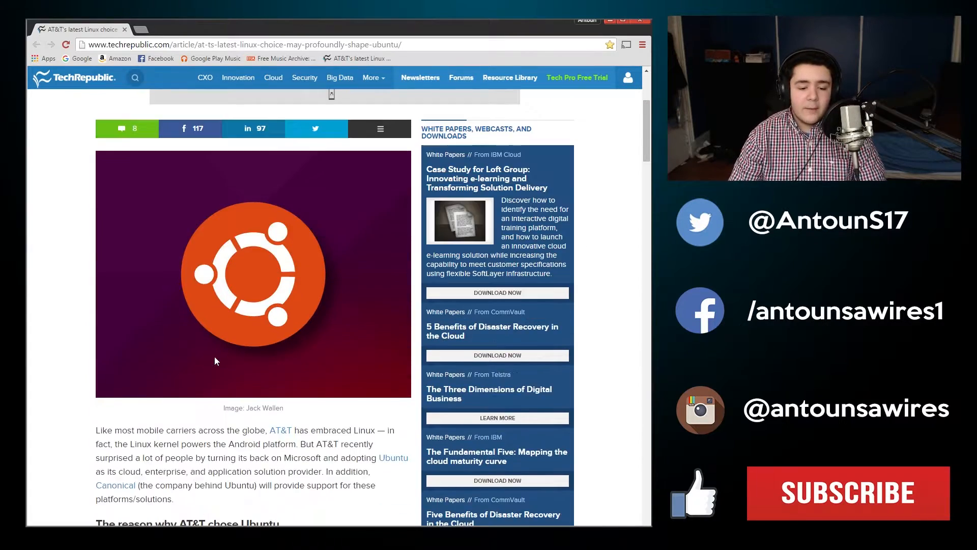
pyautogui.scroll(-3)
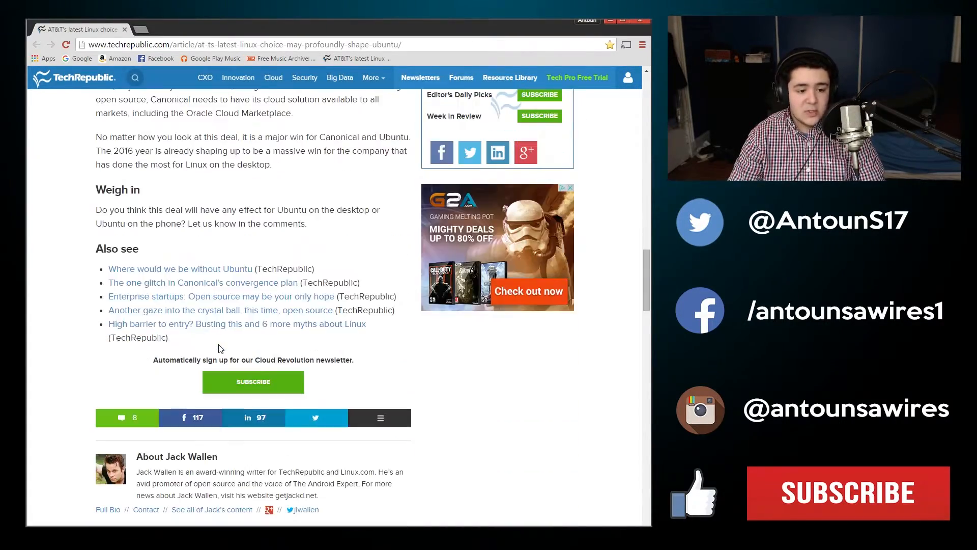
pyautogui.scroll(3)
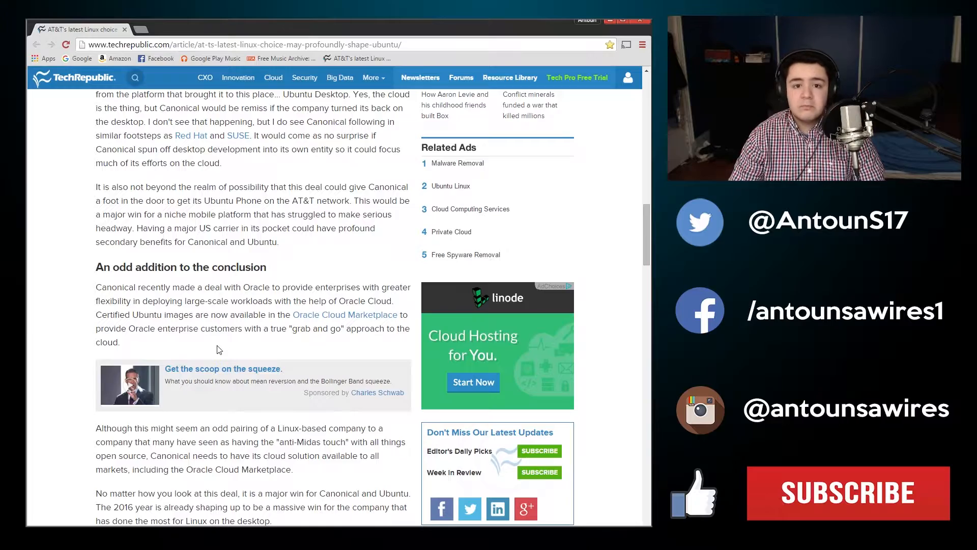
pyautogui.scroll(3)
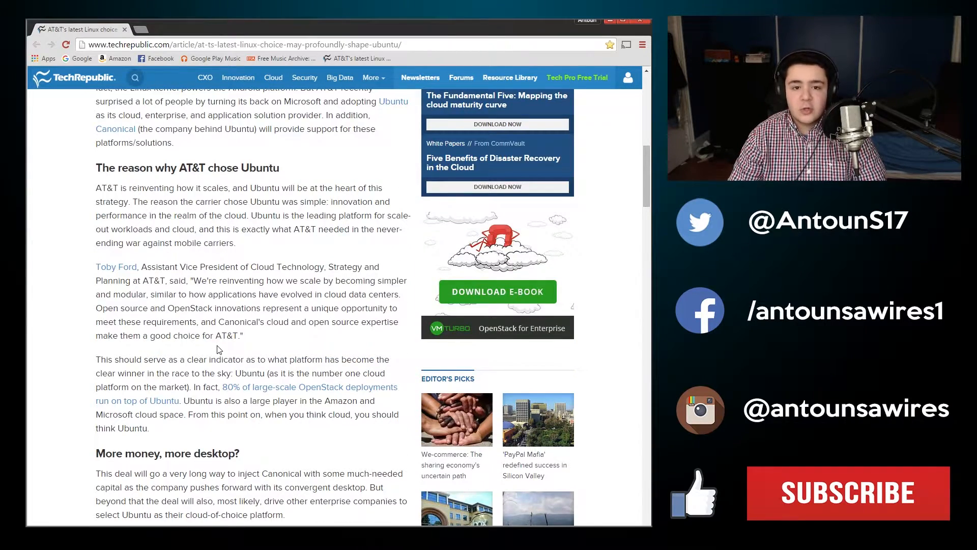
pyautogui.scroll(3)
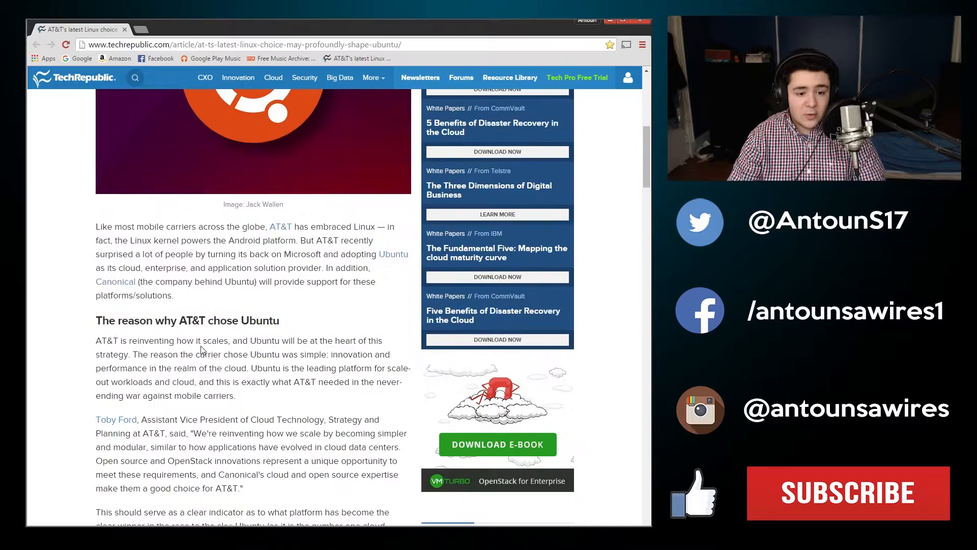
pyautogui.scroll(3)
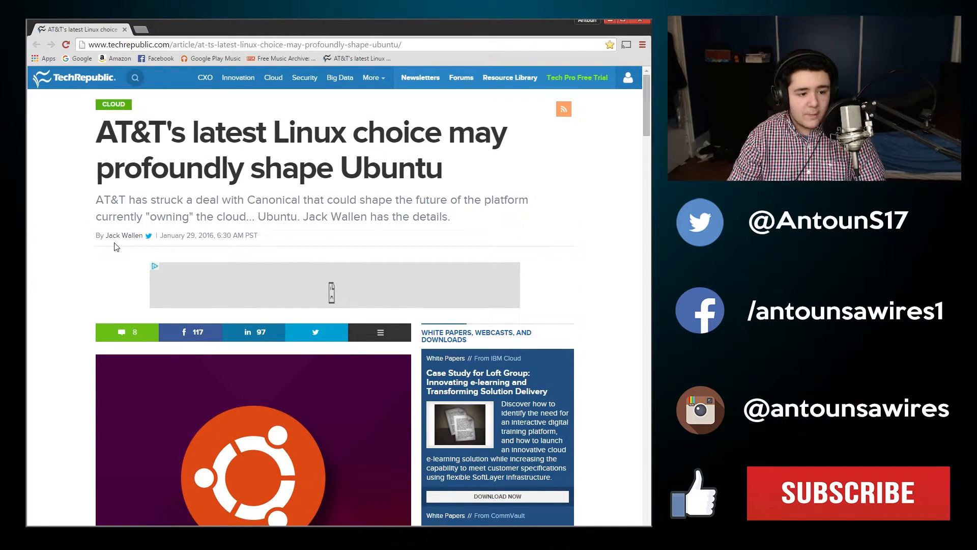
pyautogui.scroll(-3)
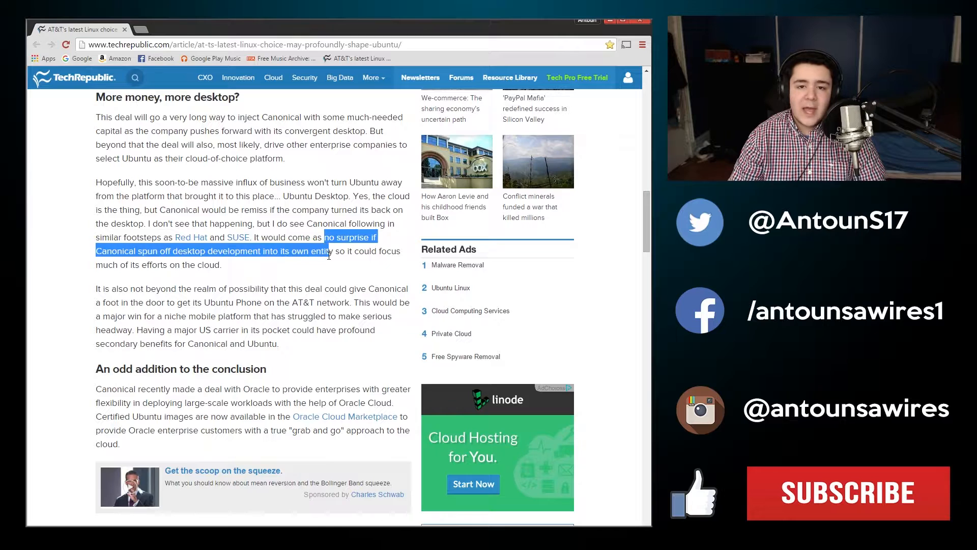
pyautogui.click(327, 272)
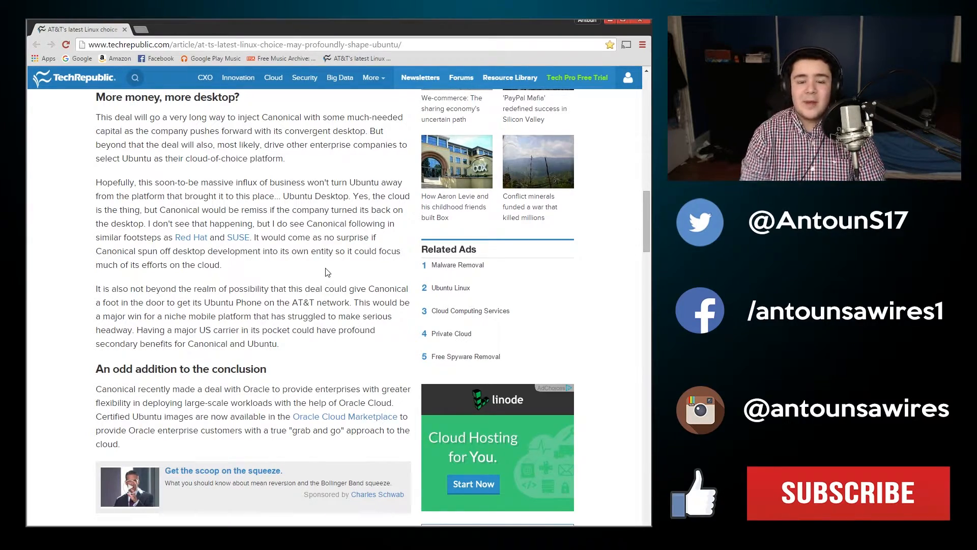
pyautogui.scroll(3)
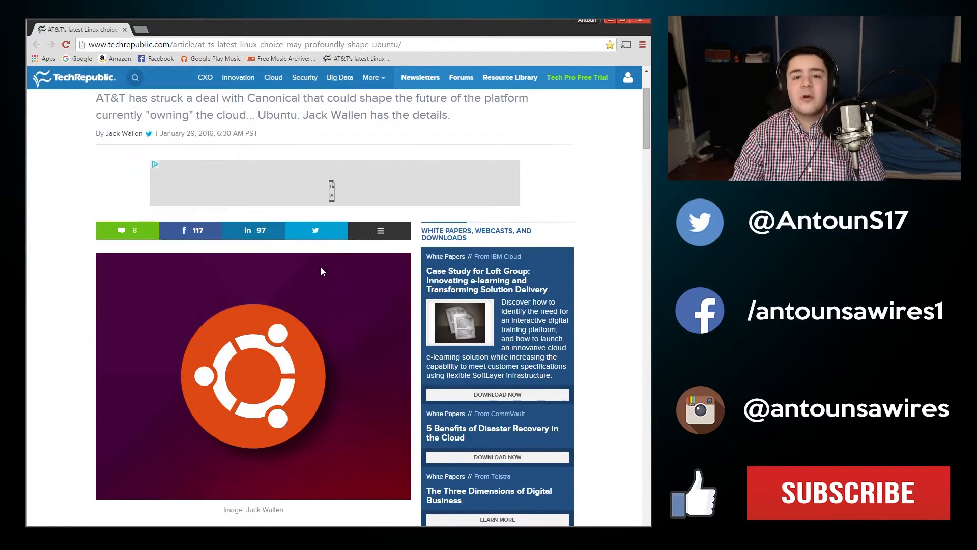
pyautogui.scroll(-3)
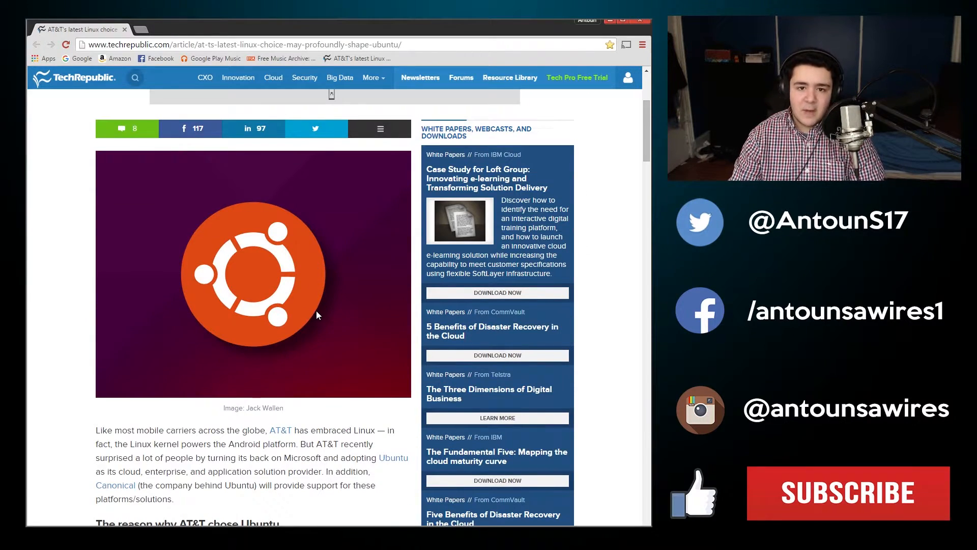
pyautogui.scroll(3)
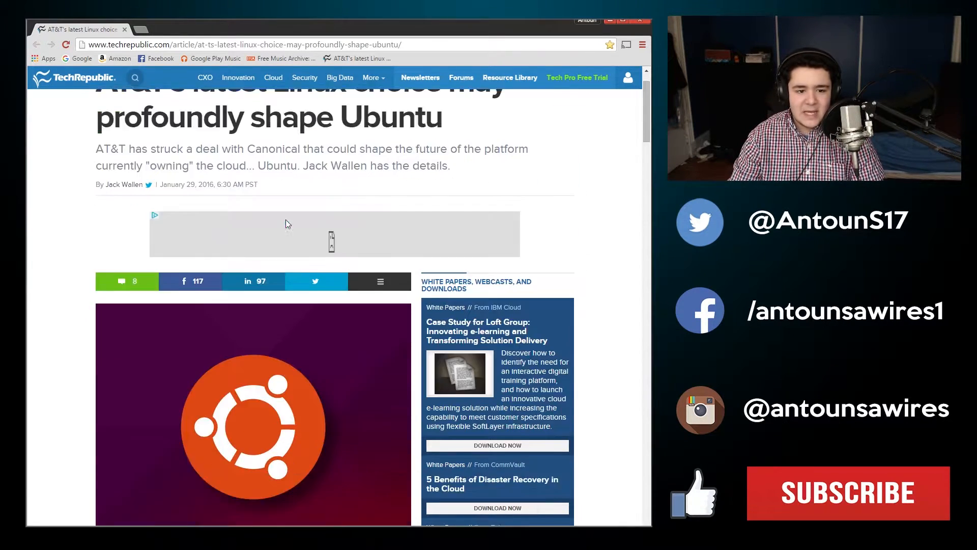
pyautogui.scroll(-3)
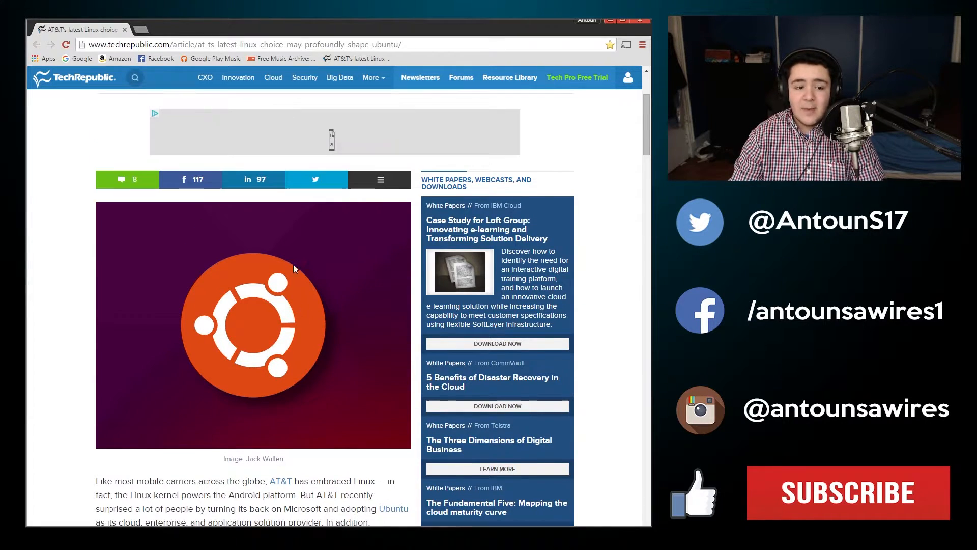
pyautogui.scroll(3)
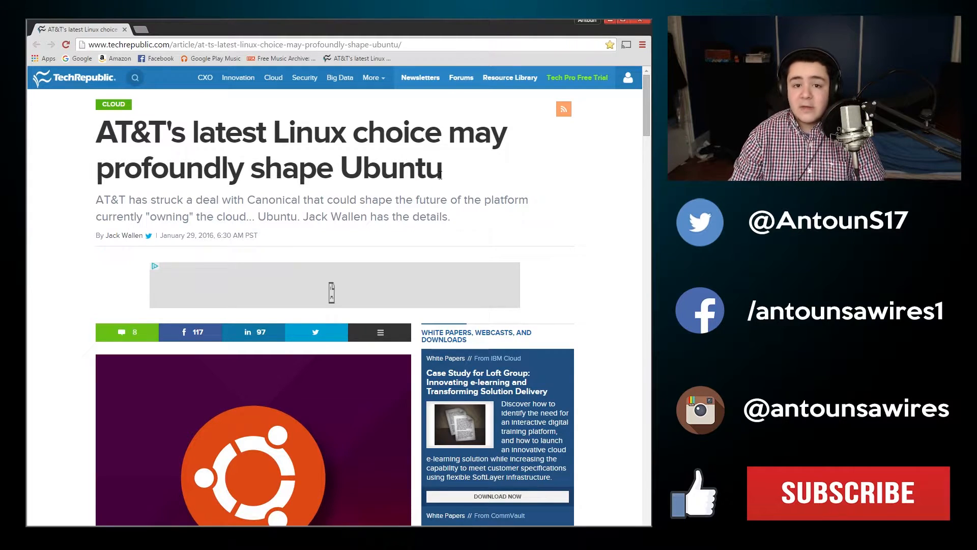
pyautogui.scroll(-3)
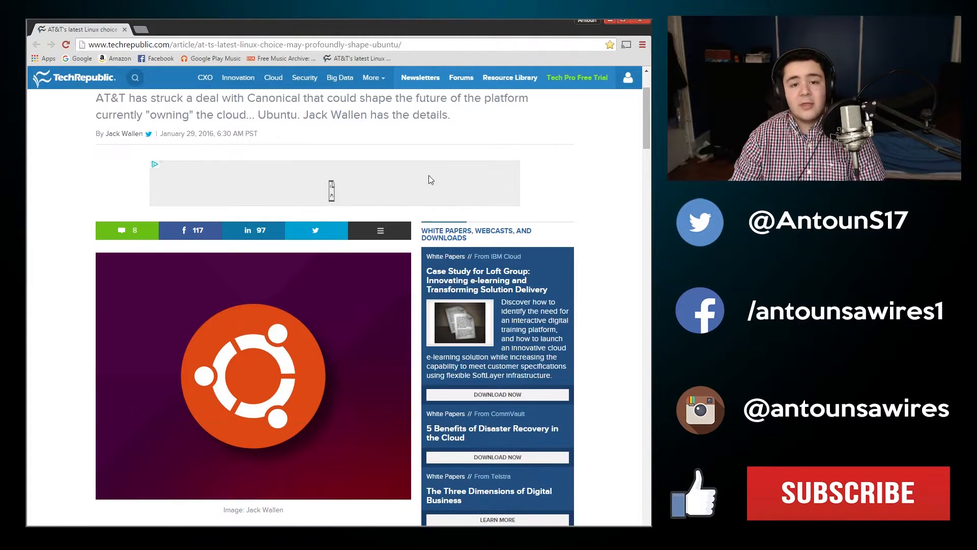
pyautogui.scroll(-3)
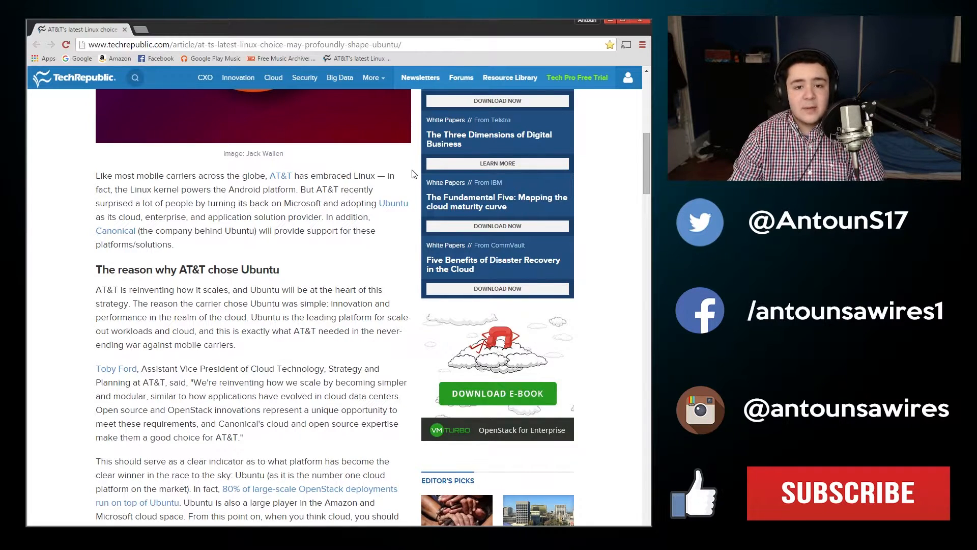
pyautogui.scroll(3)
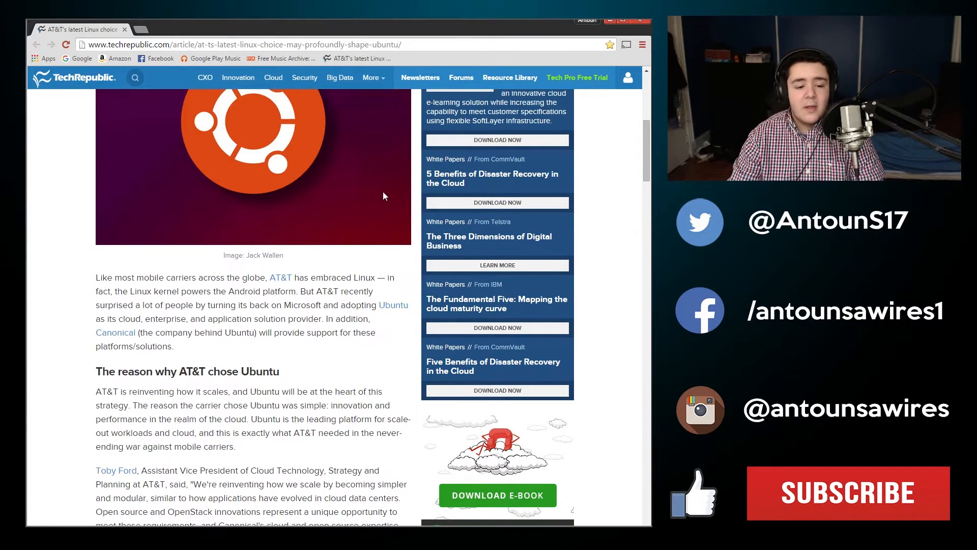
pyautogui.scroll(3)
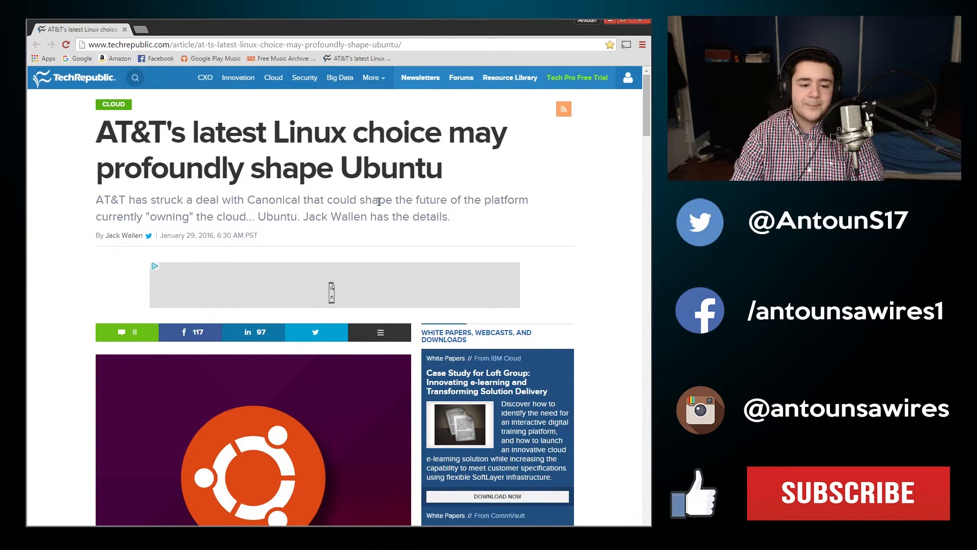
pyautogui.moveTo(314, 239)
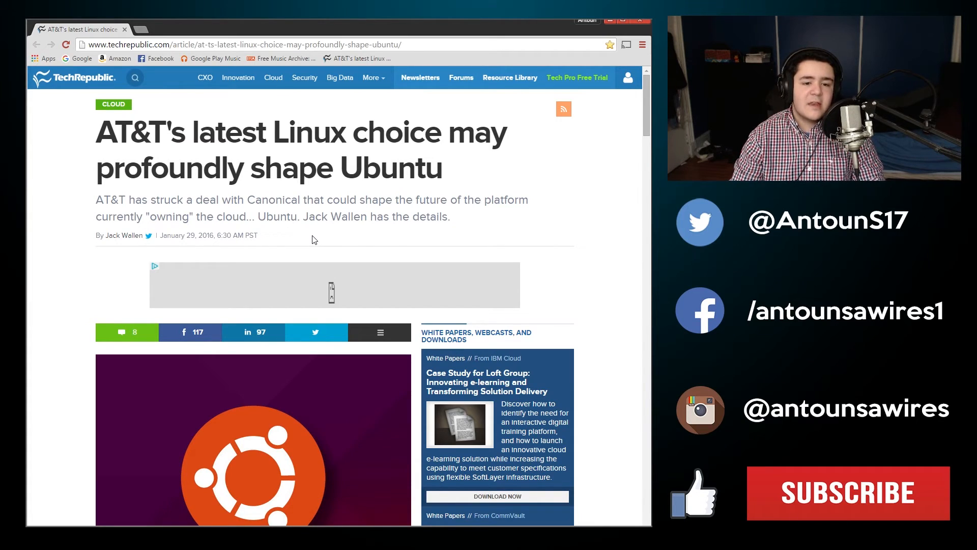